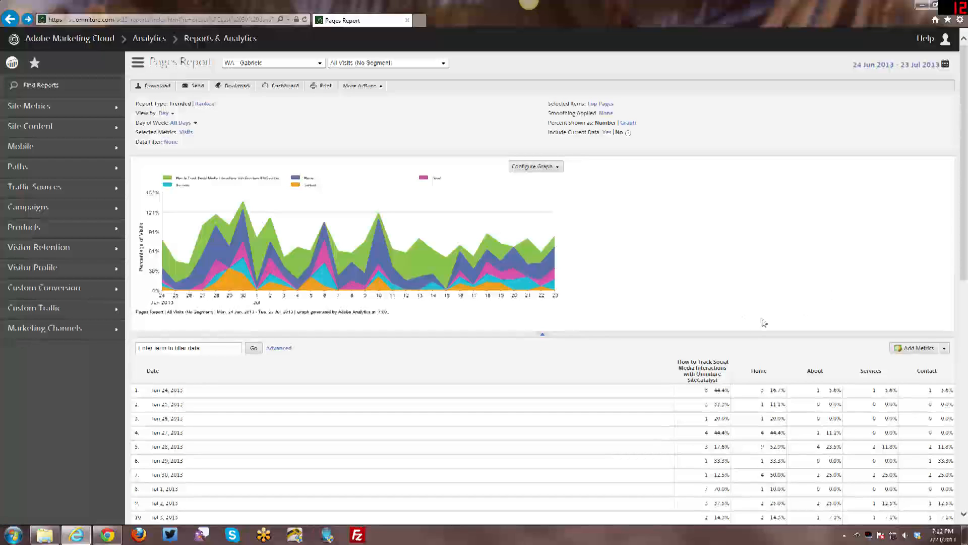
mouse_move(657, 294)
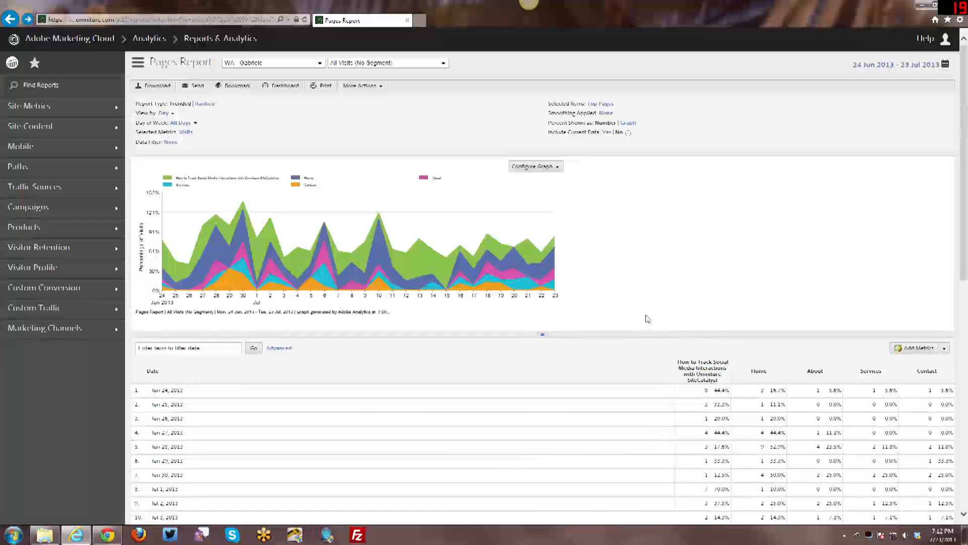
mouse_move(164, 255)
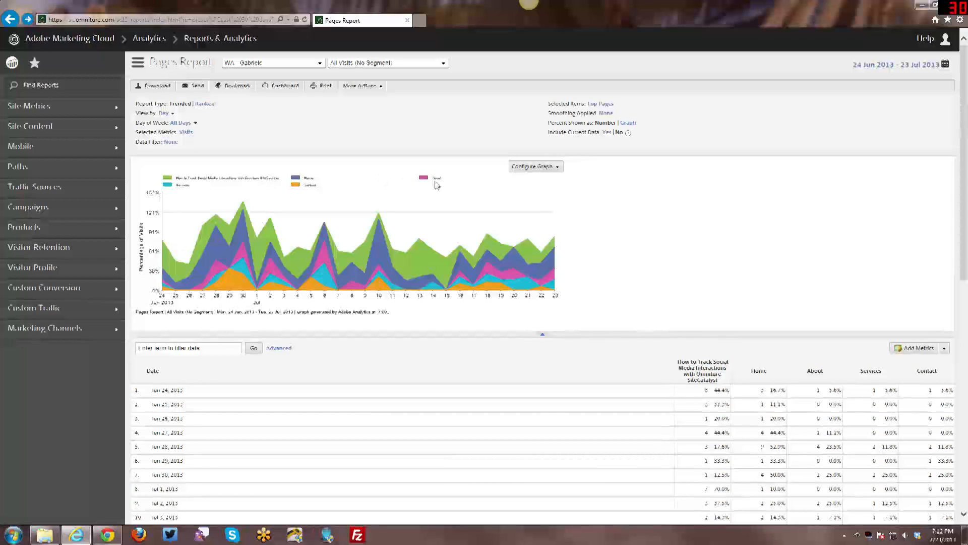
mouse_move(632, 230)
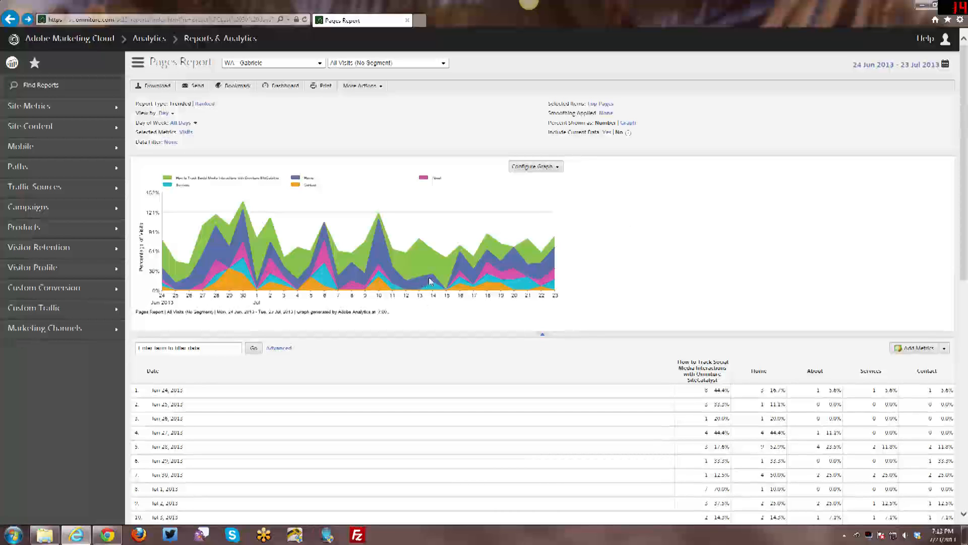
mouse_move(660, 256)
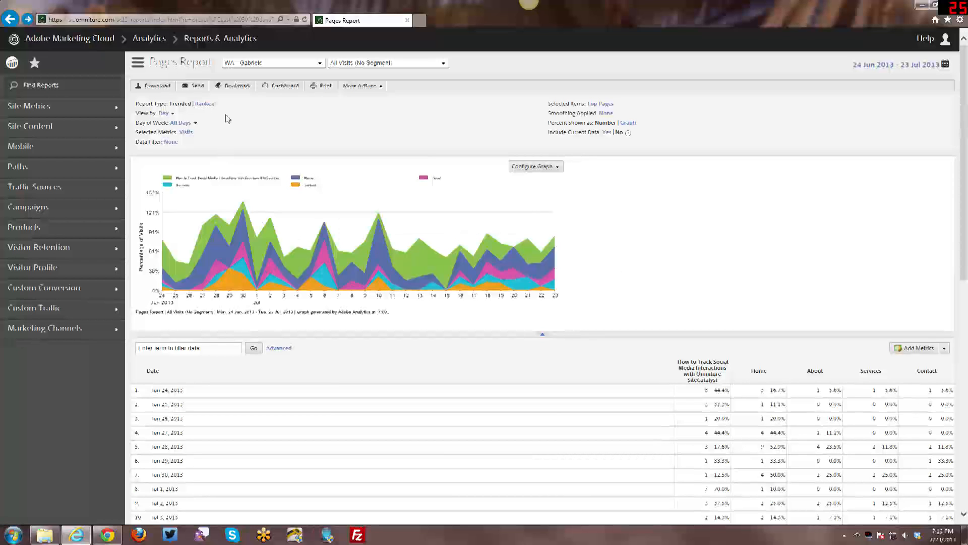
- Name the bookmark for the trended Pages report and place it in a New Folder
click(235, 85)
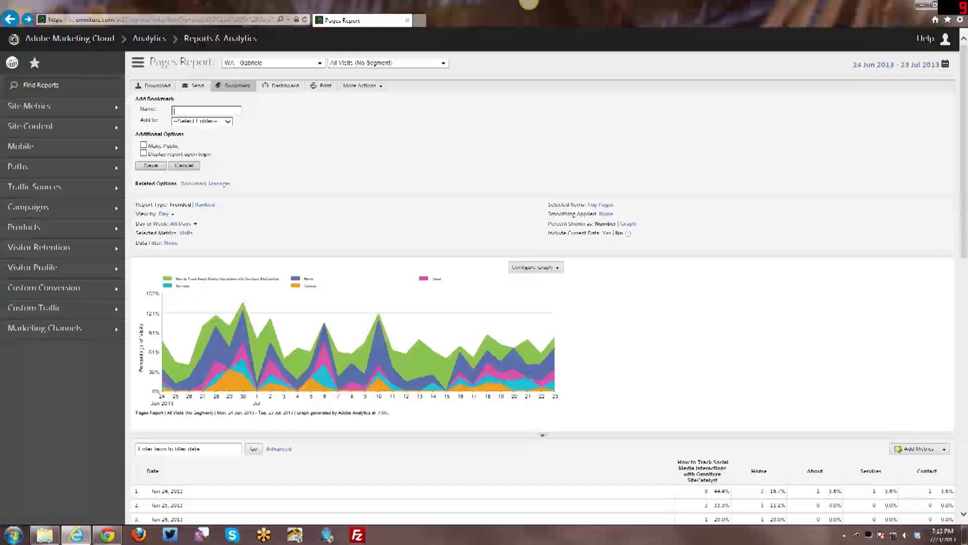
text(b)
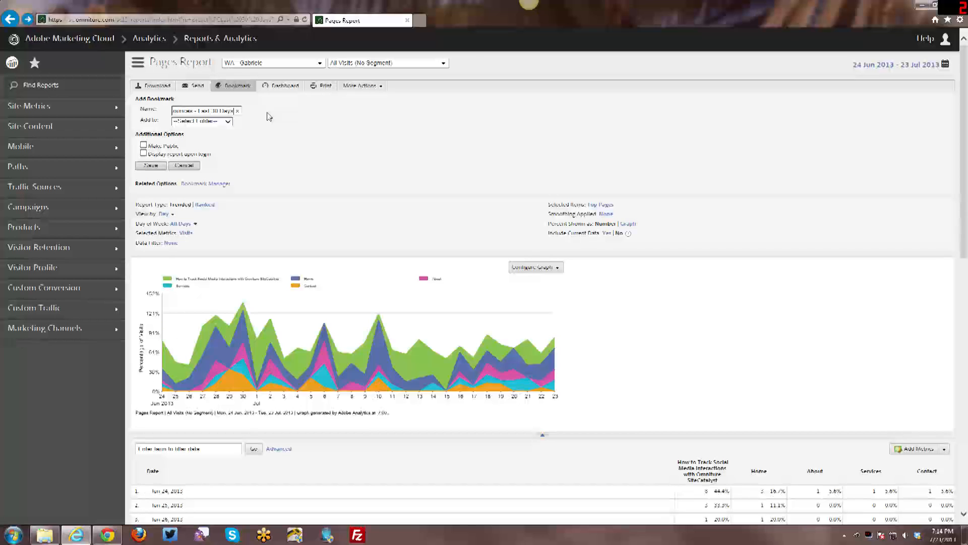
mouse_move(278, 134)
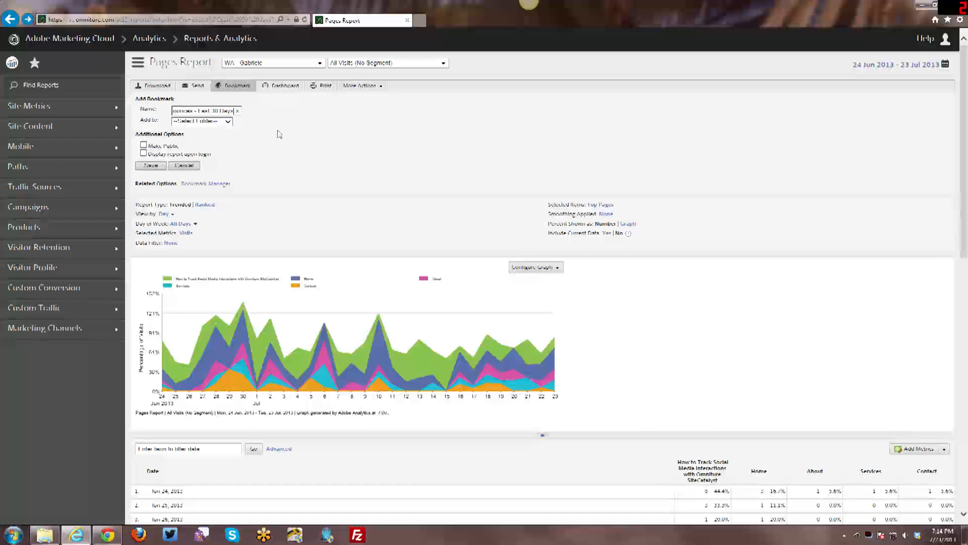
click(227, 120)
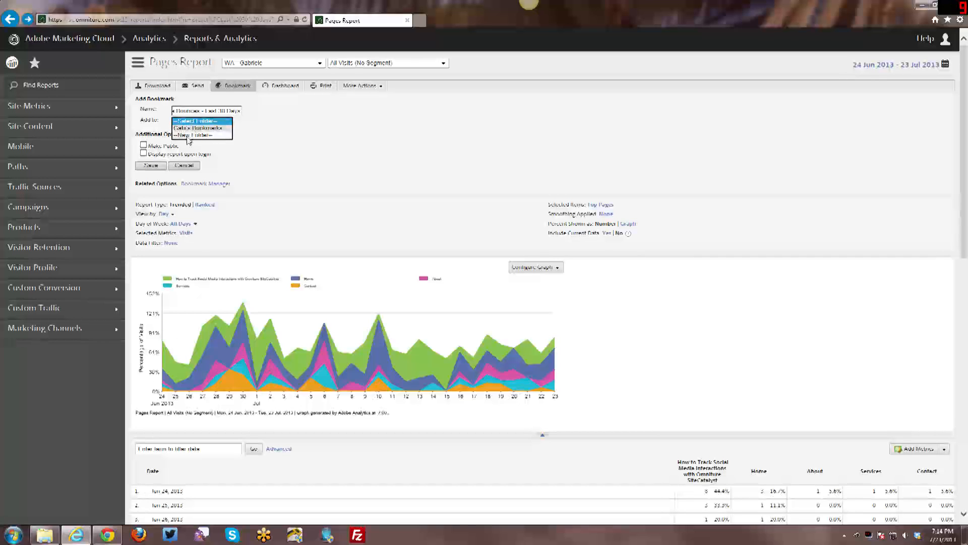
click(198, 135)
text(Trended Pages Reports)
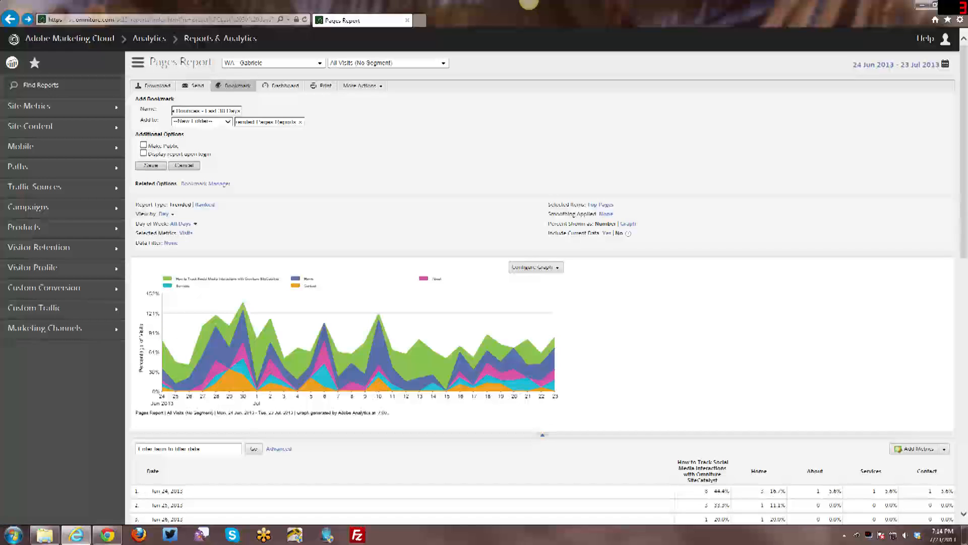
mouse_move(265, 117)
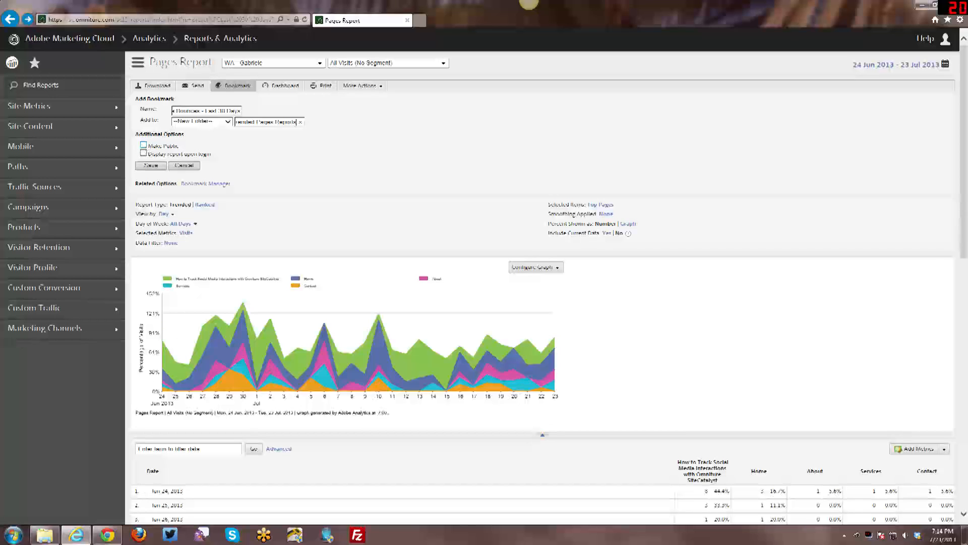
mouse_move(193, 153)
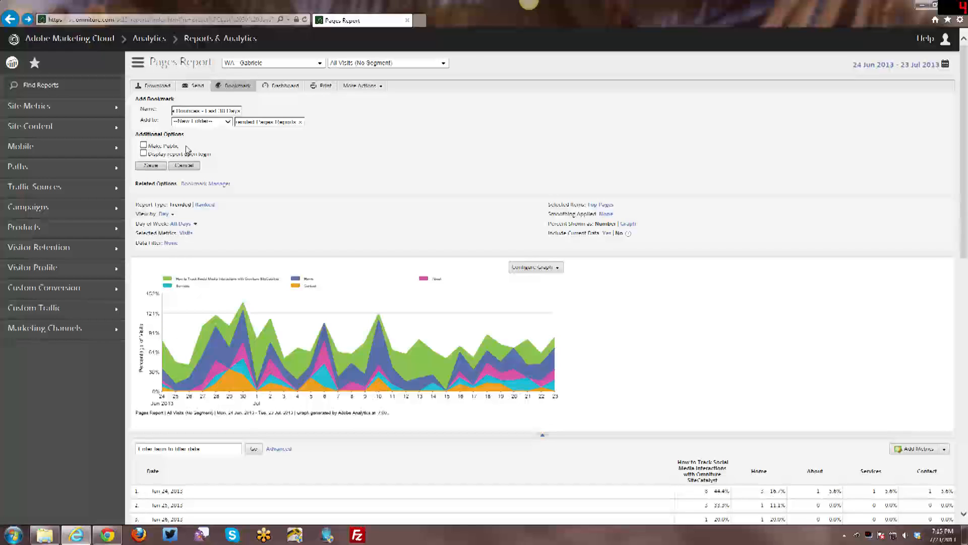
mouse_move(187, 150)
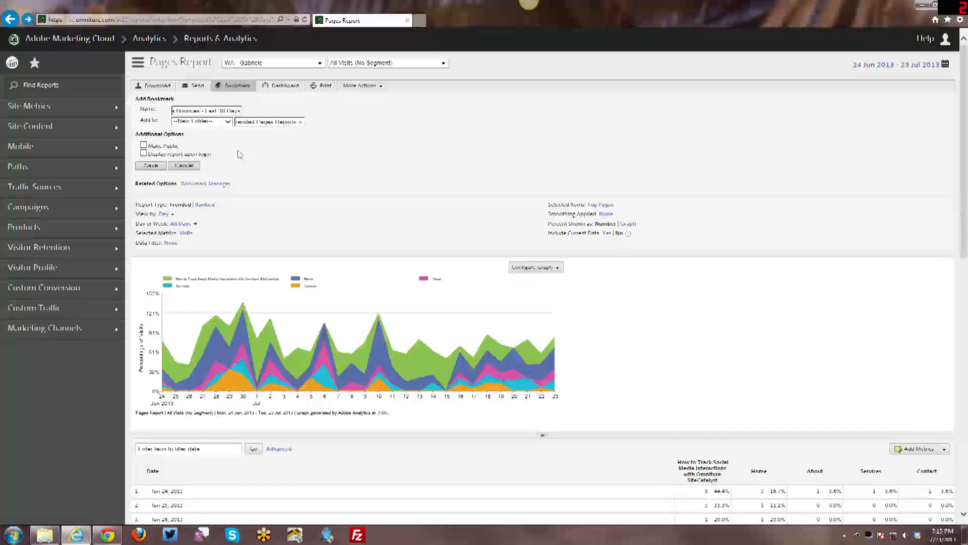
mouse_move(237, 152)
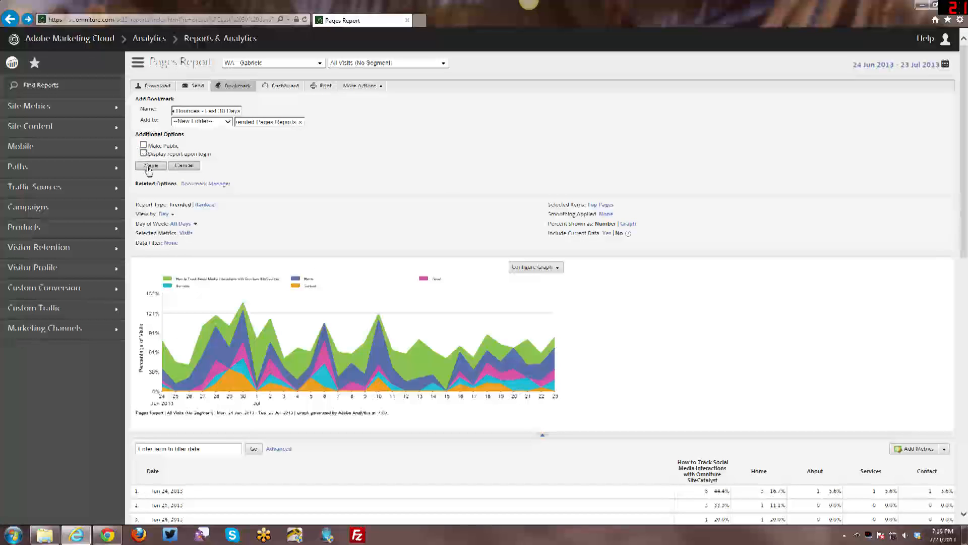
- Save the bookmark and go to Bookmarks > Manage from the favorites menu
click(150, 165)
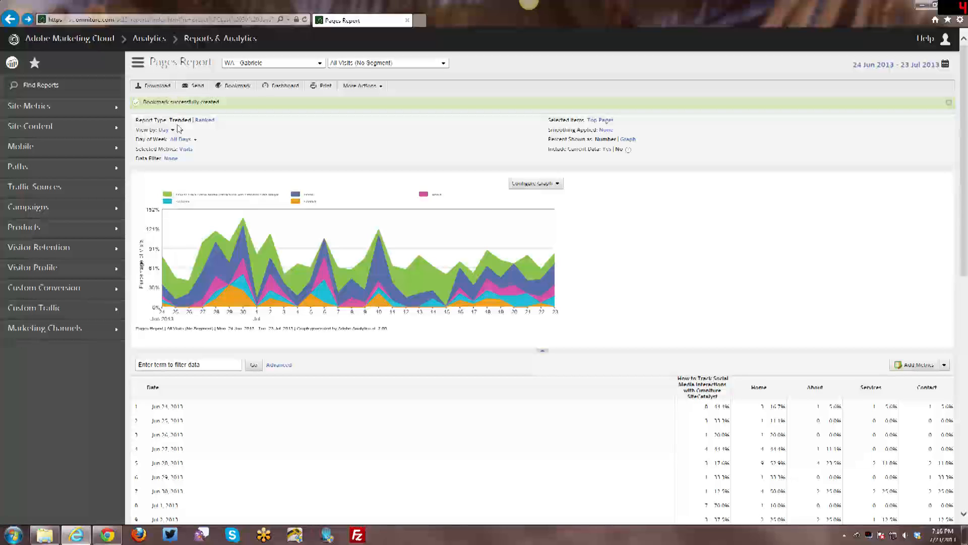
mouse_move(189, 140)
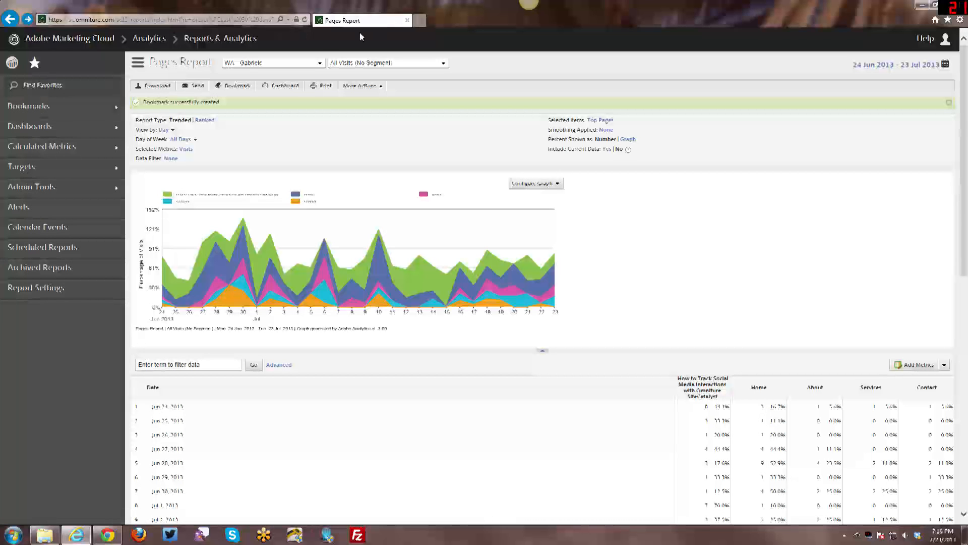
click(28, 105)
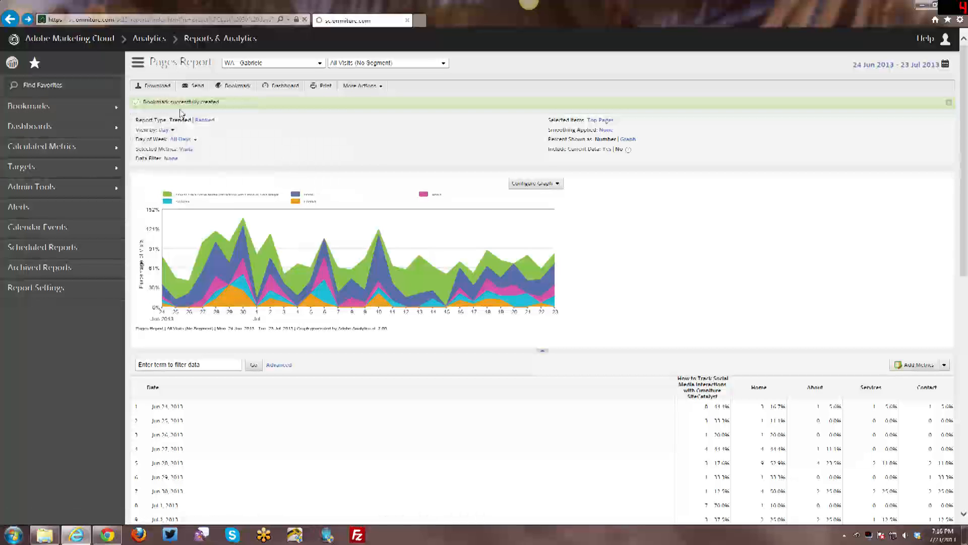
- Expand the new folder in Bookmark Manager to reveal the Trended Page Report bookmark
click(236, 86)
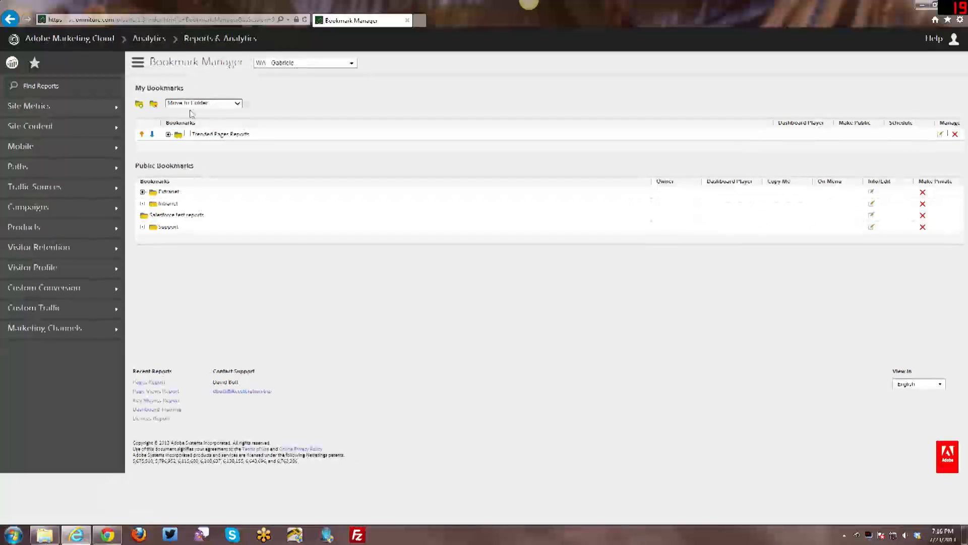
mouse_move(311, 260)
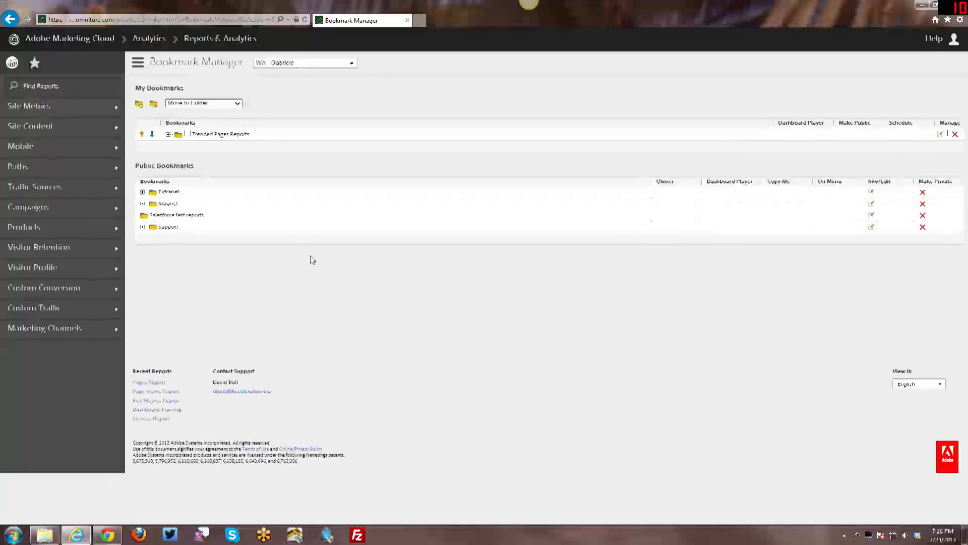
click(166, 134)
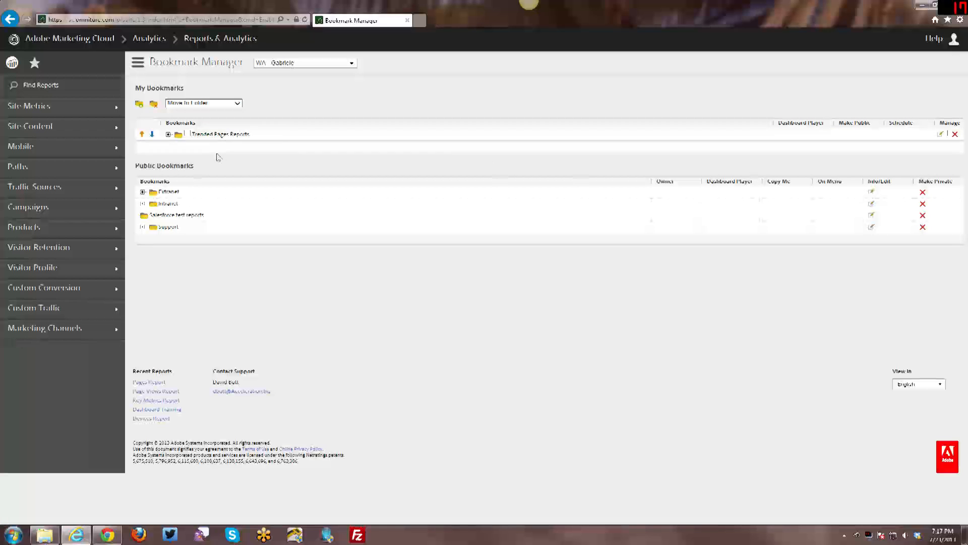
click(169, 134)
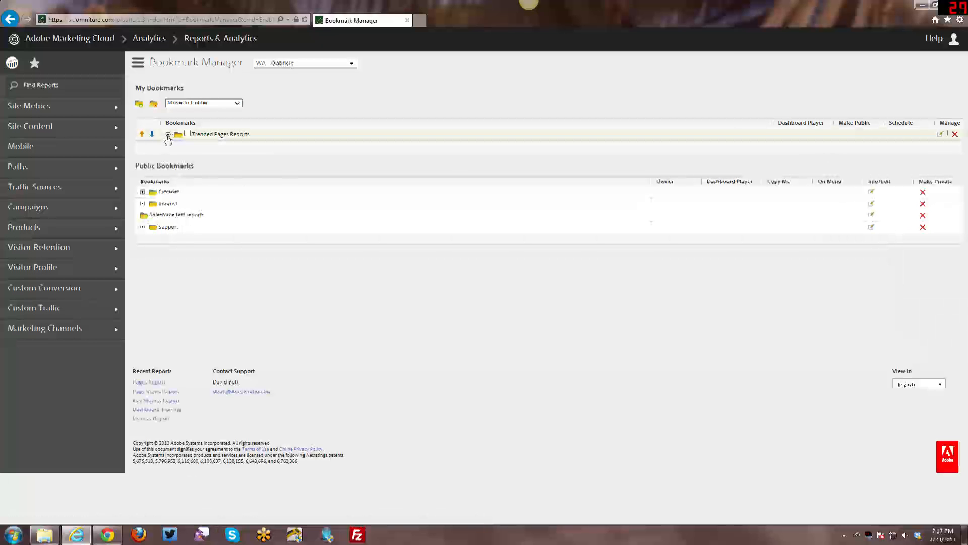
click(169, 134)
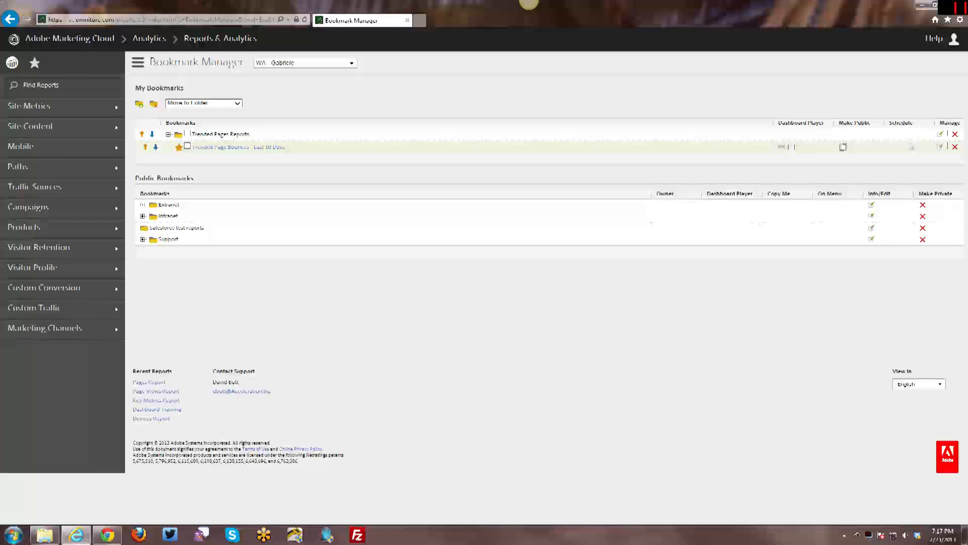
mouse_move(871, 151)
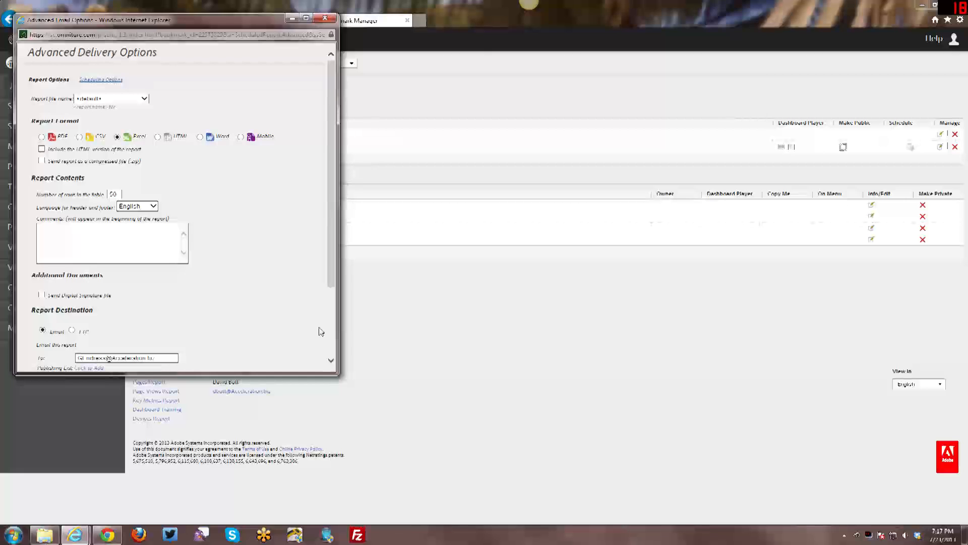
mouse_move(317, 331)
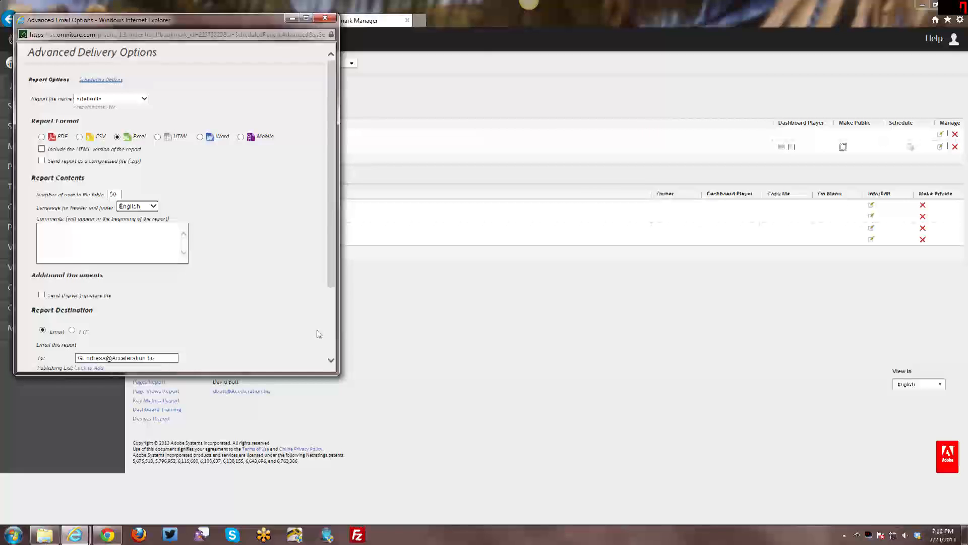
mouse_move(310, 310)
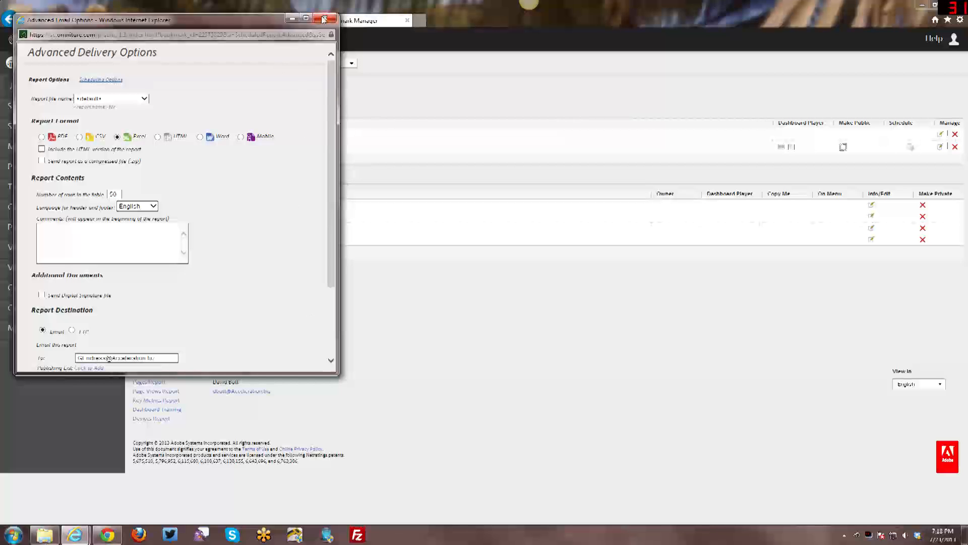
- Leave Advanced Delivery Options and edit the bookmark, choosing its existing folder
click(326, 18)
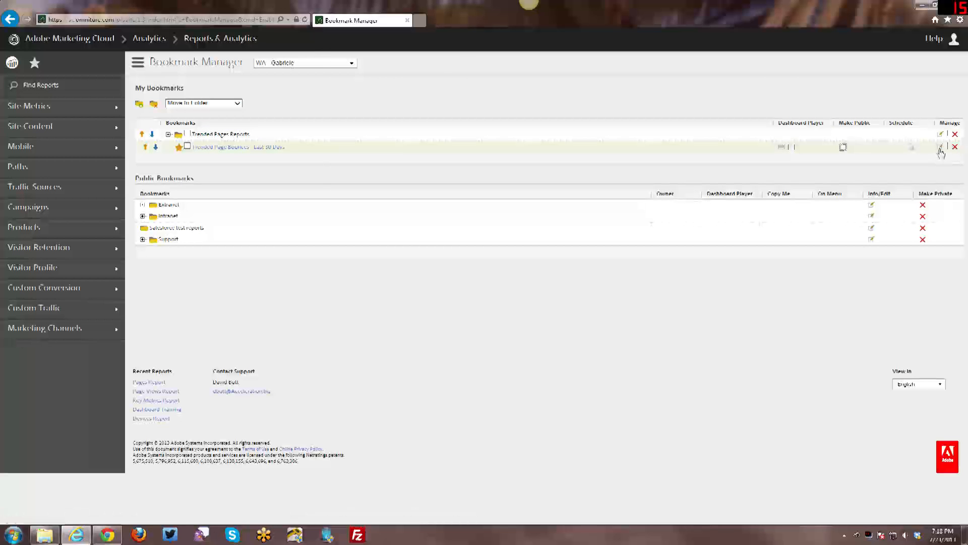
click(940, 146)
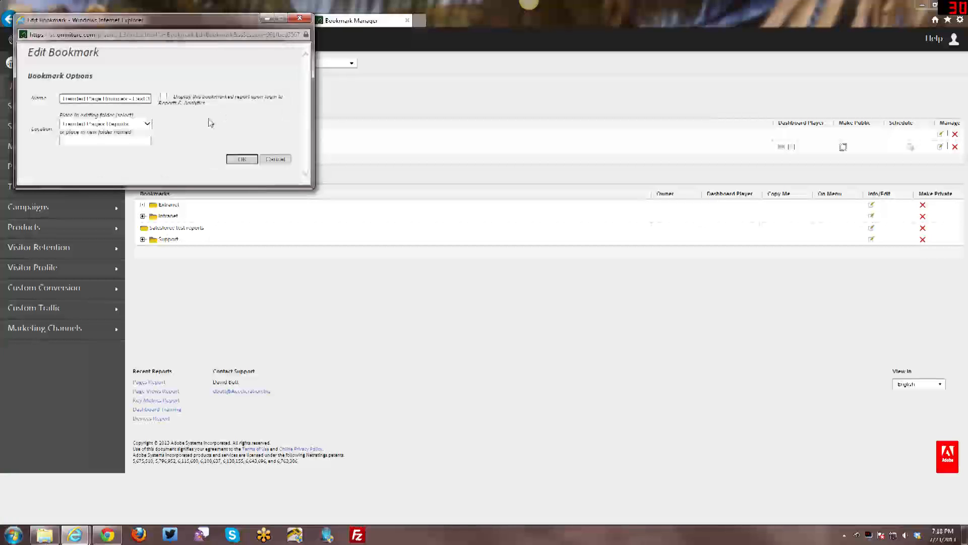
click(104, 98)
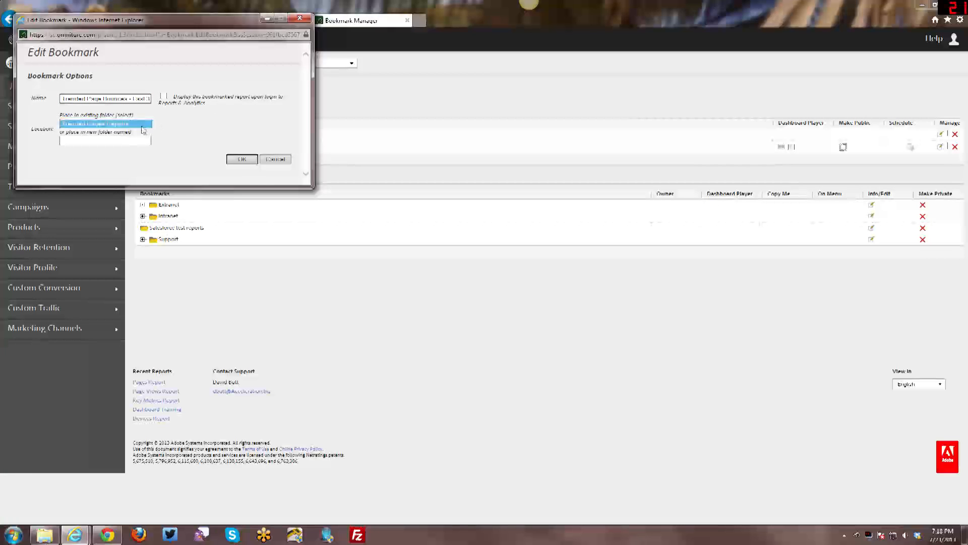
click(105, 123)
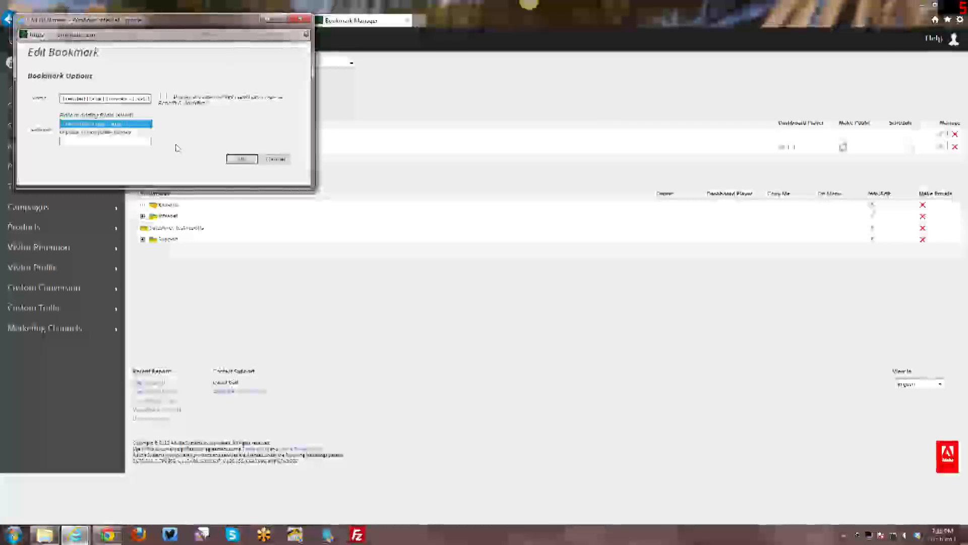
mouse_move(175, 149)
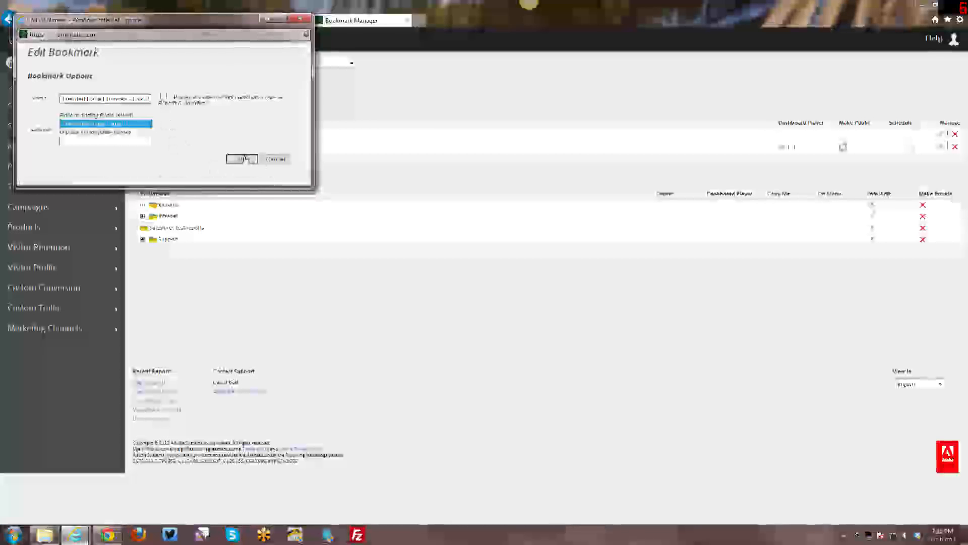
- Confirm the Edit Bookmark settings and expand the first Public Bookmarks folder
click(242, 158)
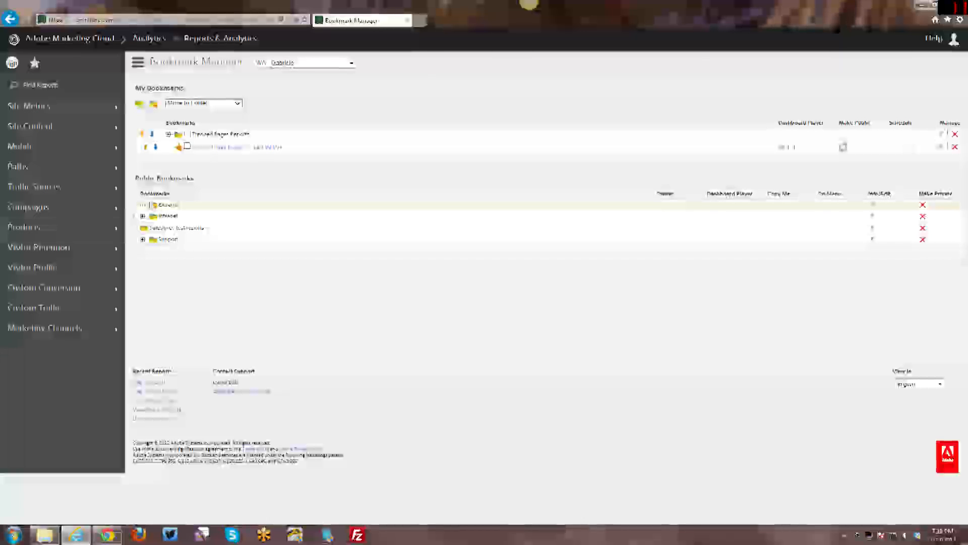
click(142, 205)
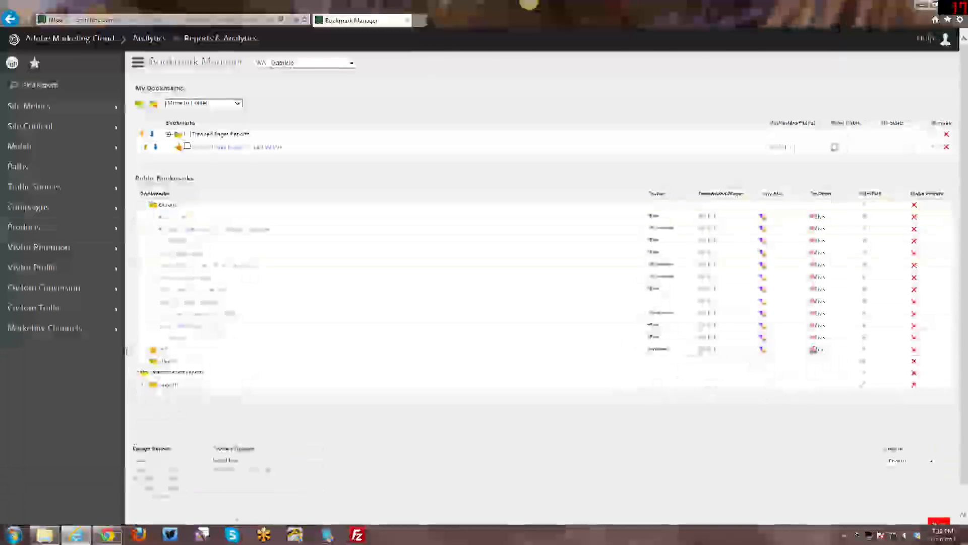